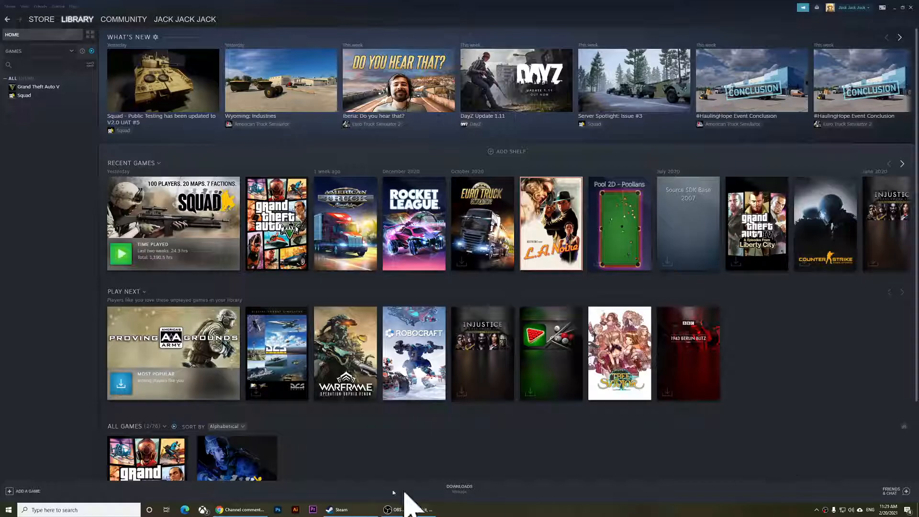
# Go from the game library to the Edit Profile page via the profile name menu.
pyautogui.click(184, 20)
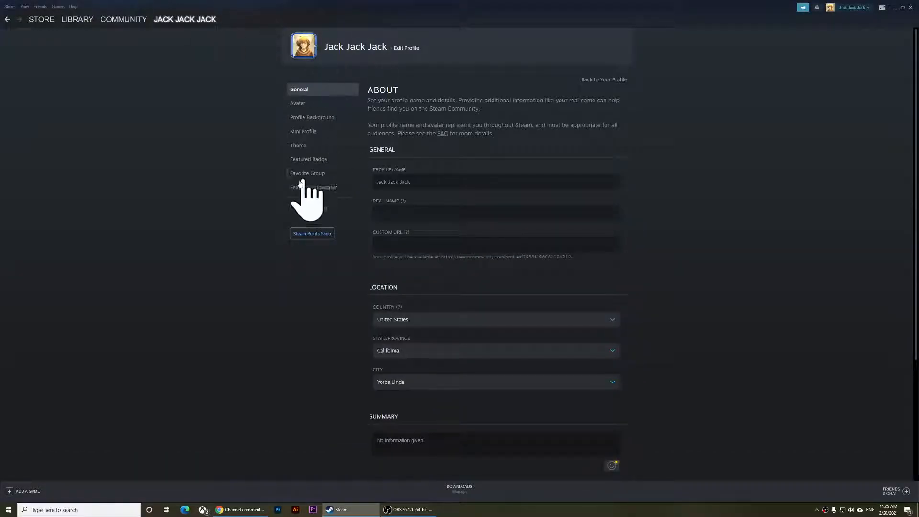
# Switch the Edit Profile page to the Privacy Settings section.
pyautogui.click(311, 207)
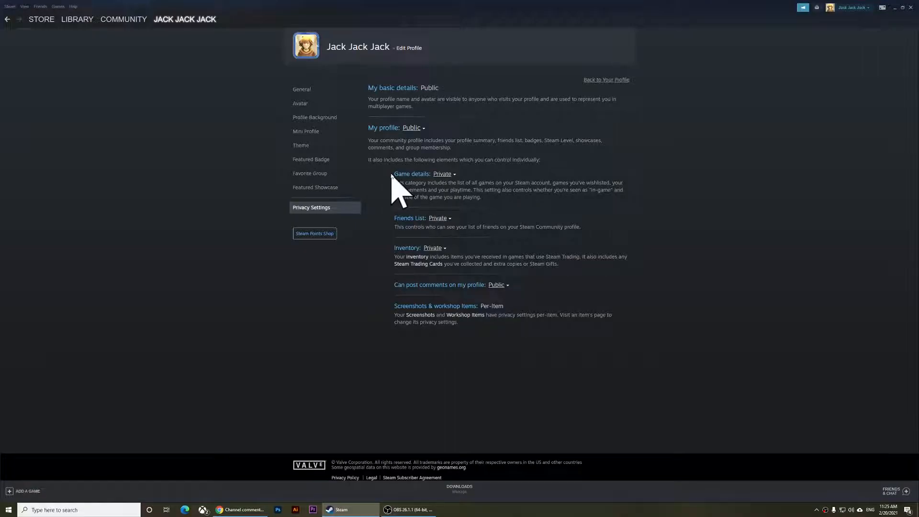
pyautogui.doubleClick(412, 174)
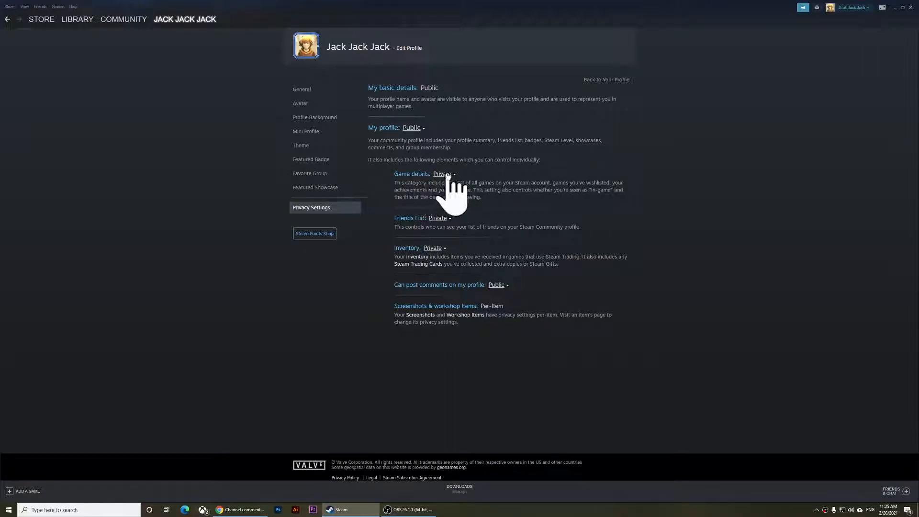
pyautogui.click(442, 174)
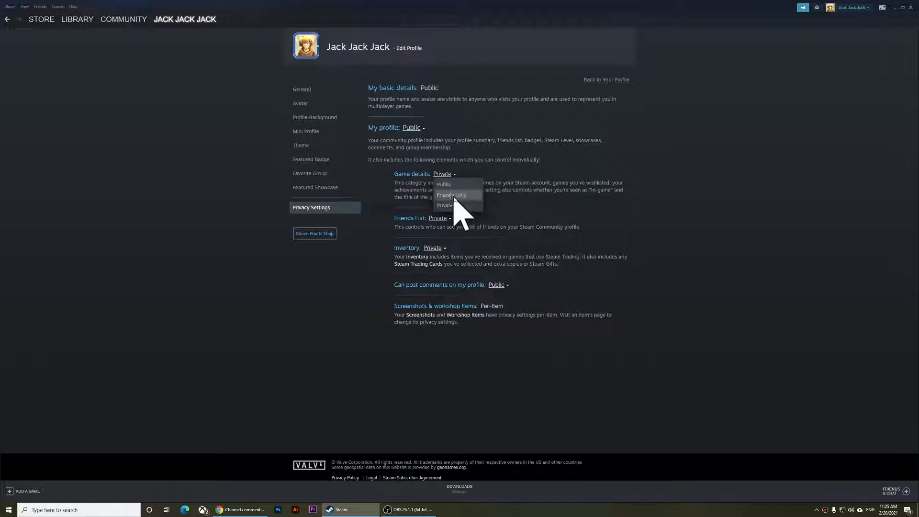
pyautogui.click(444, 205)
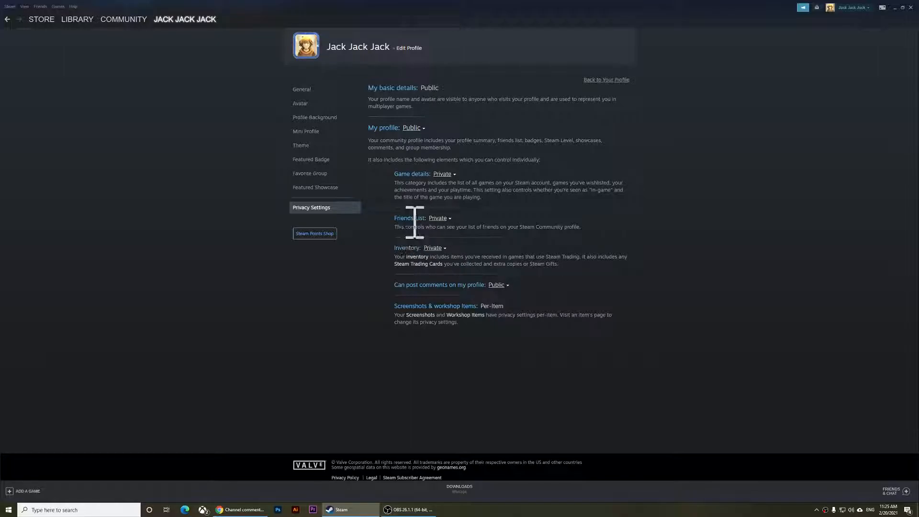
pyautogui.moveTo(440, 230)
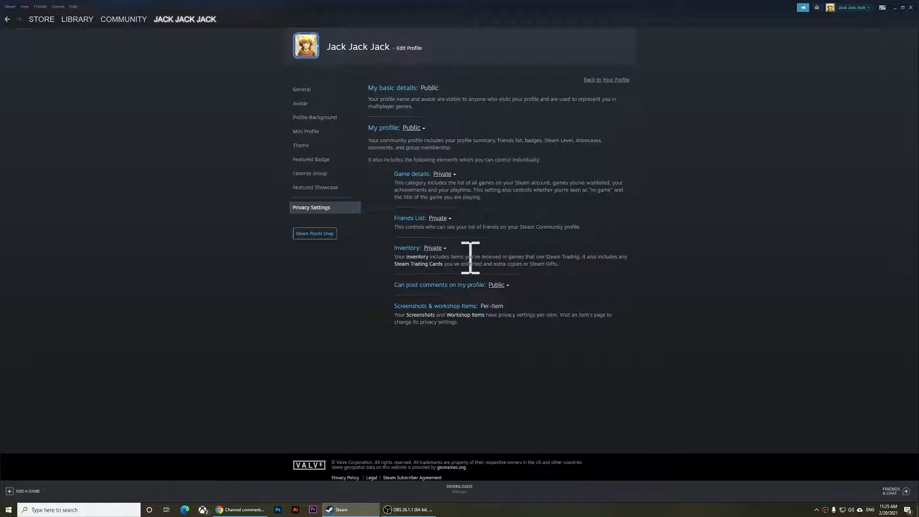
pyautogui.moveTo(565, 268)
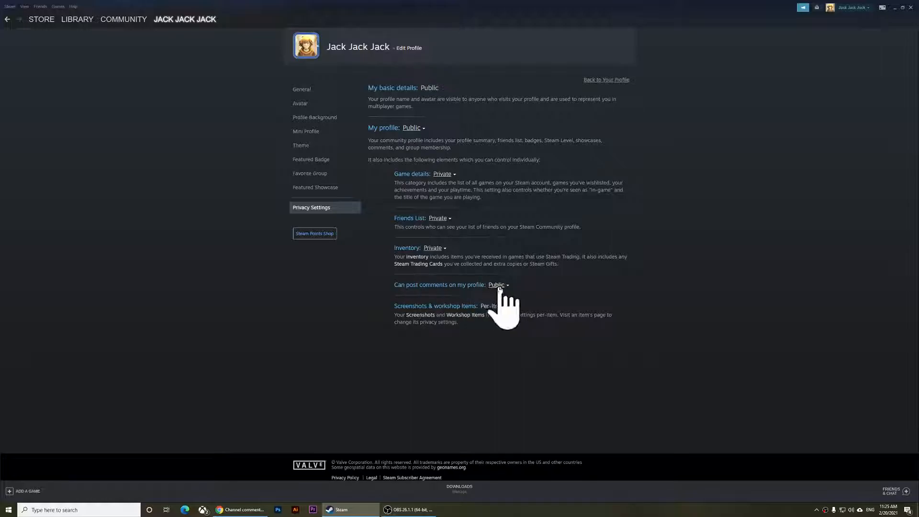
pyautogui.click(497, 285)
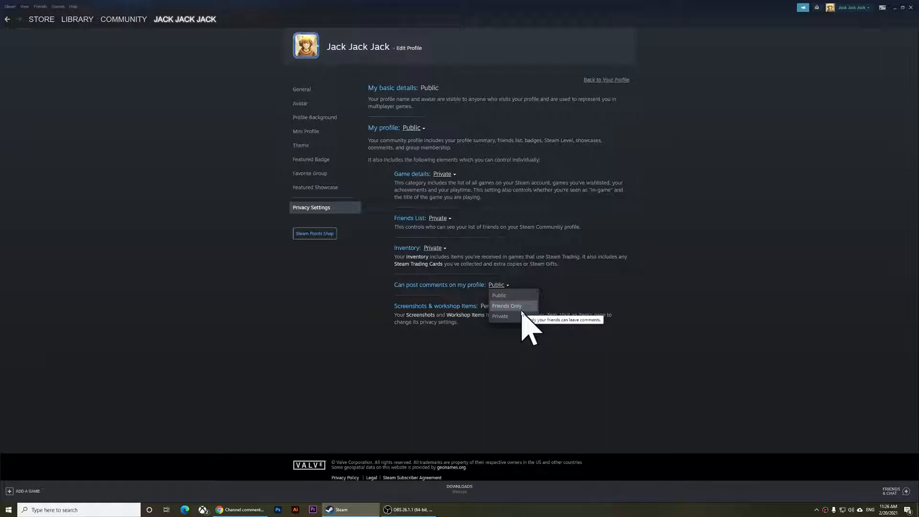
pyautogui.click(499, 294)
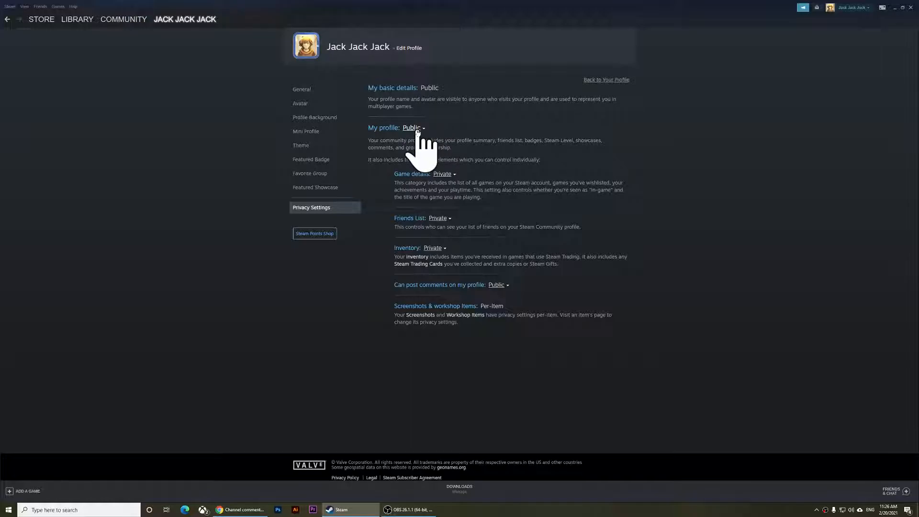
pyautogui.moveTo(440, 139)
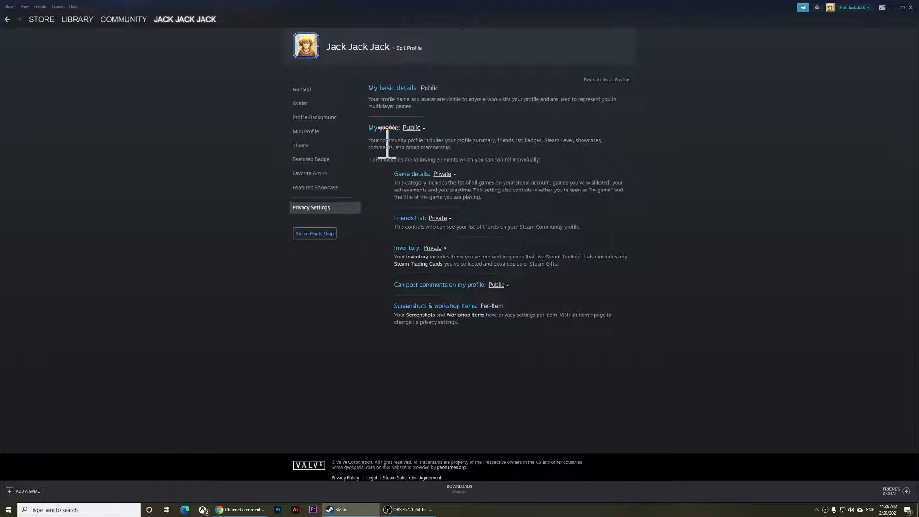
pyautogui.moveTo(485, 158)
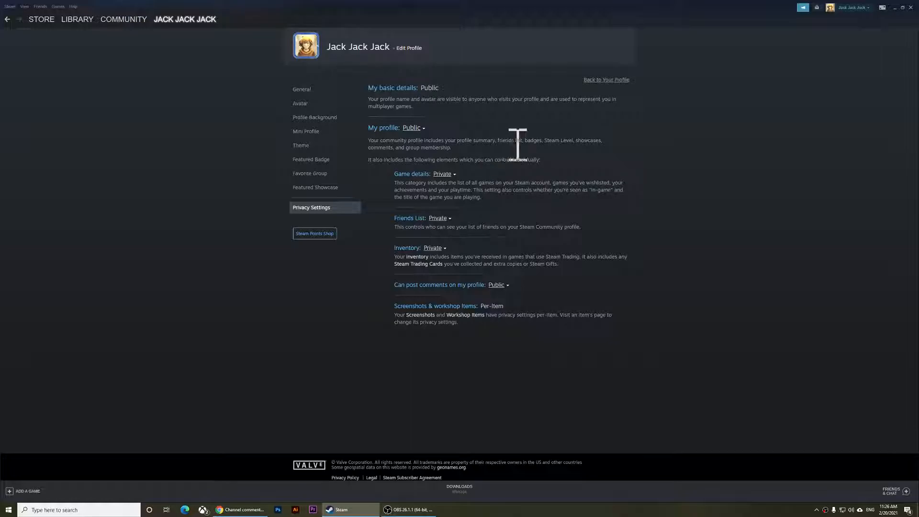
pyautogui.moveTo(586, 153)
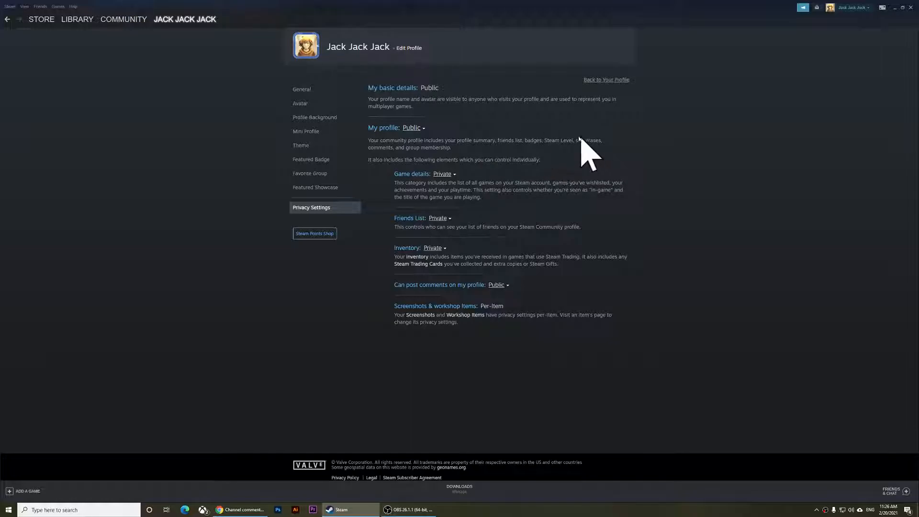
pyautogui.moveTo(411, 128)
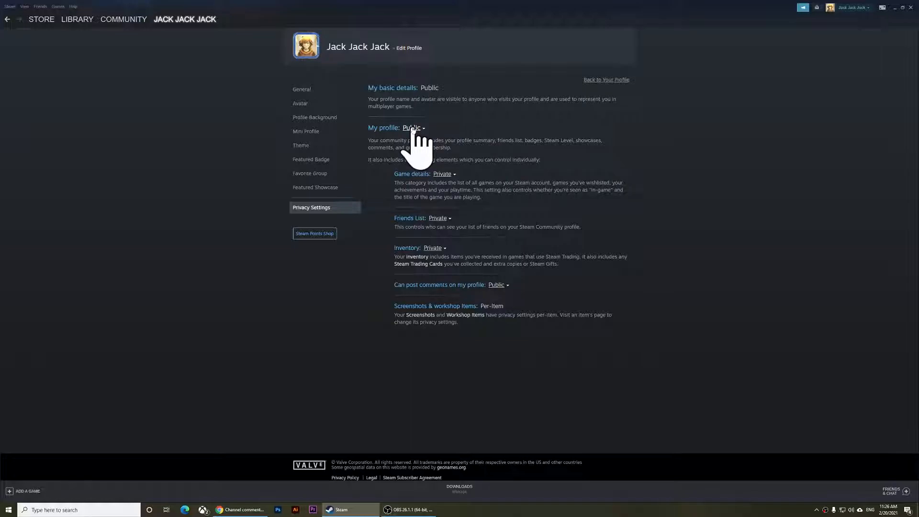
pyautogui.moveTo(446, 137)
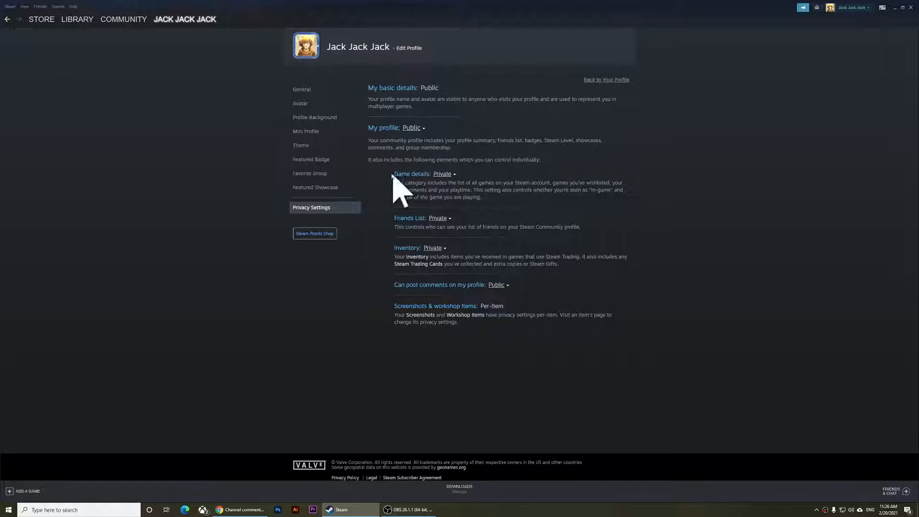
pyautogui.moveTo(487, 199)
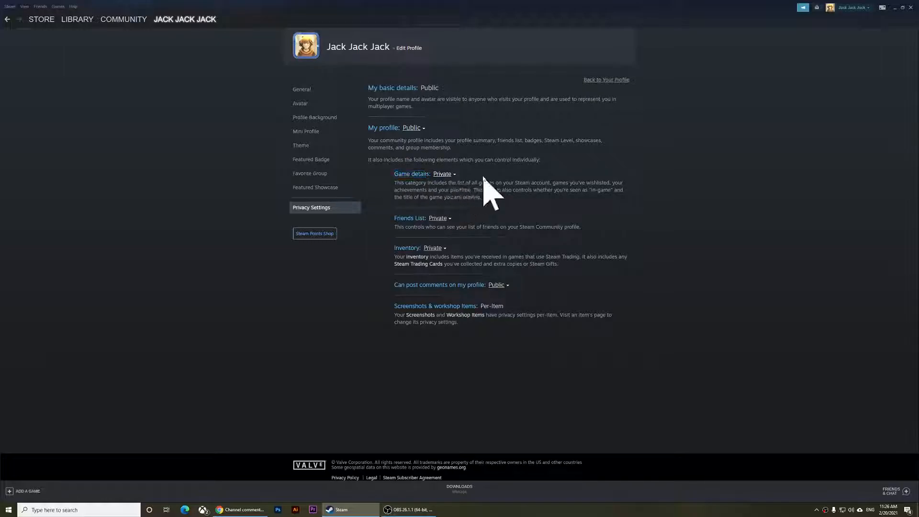